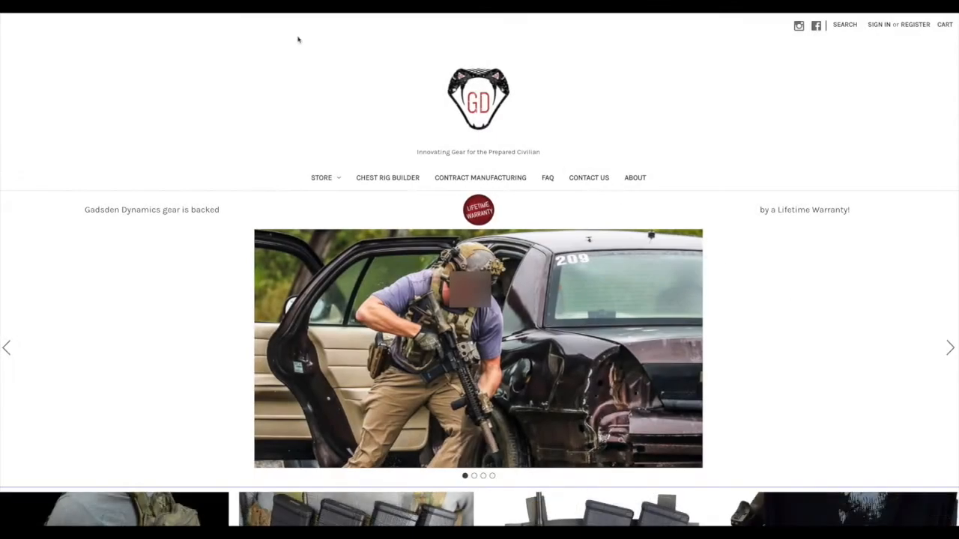
Step: Open the Chest Rig Builder and preview Ranger Green, then gray, for the panel colour
left_click(387, 178)
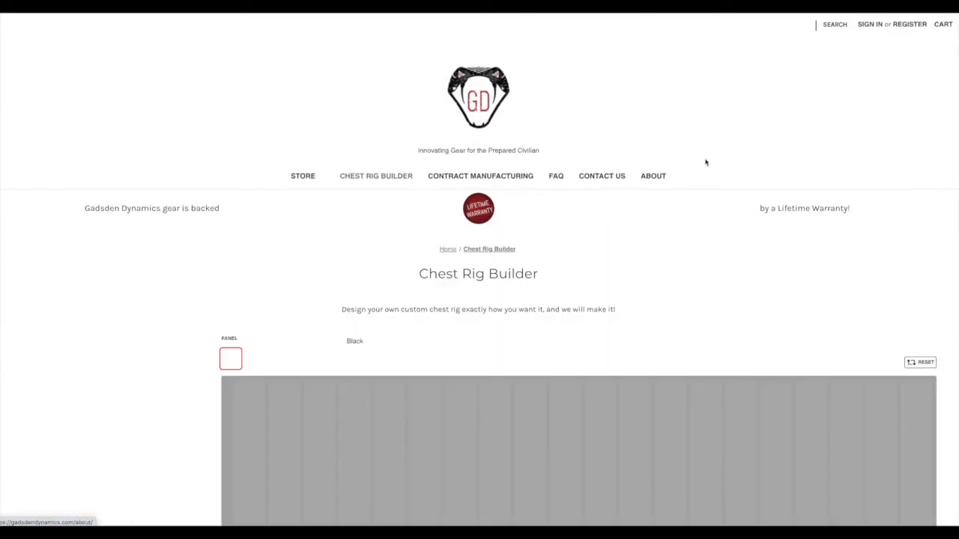
scroll("down", 3)
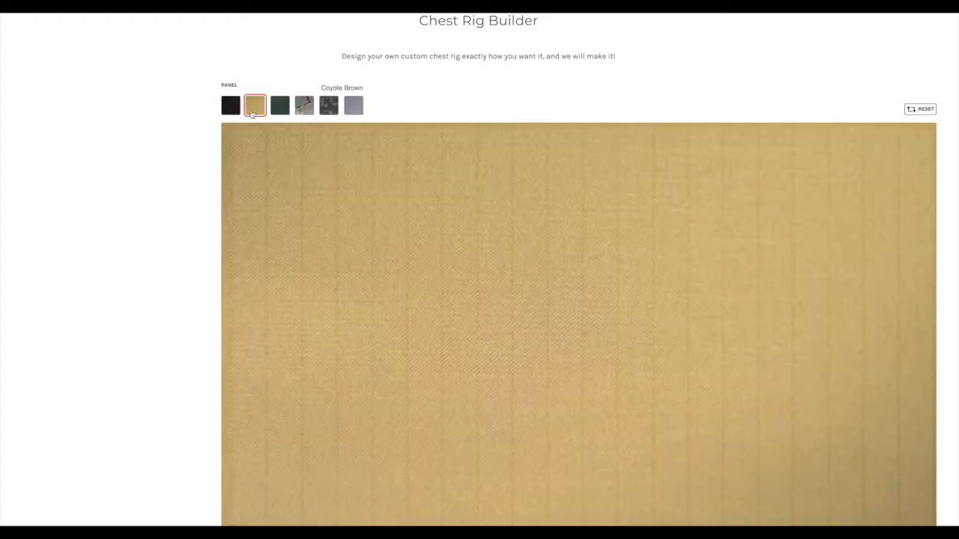
left_click(279, 105)
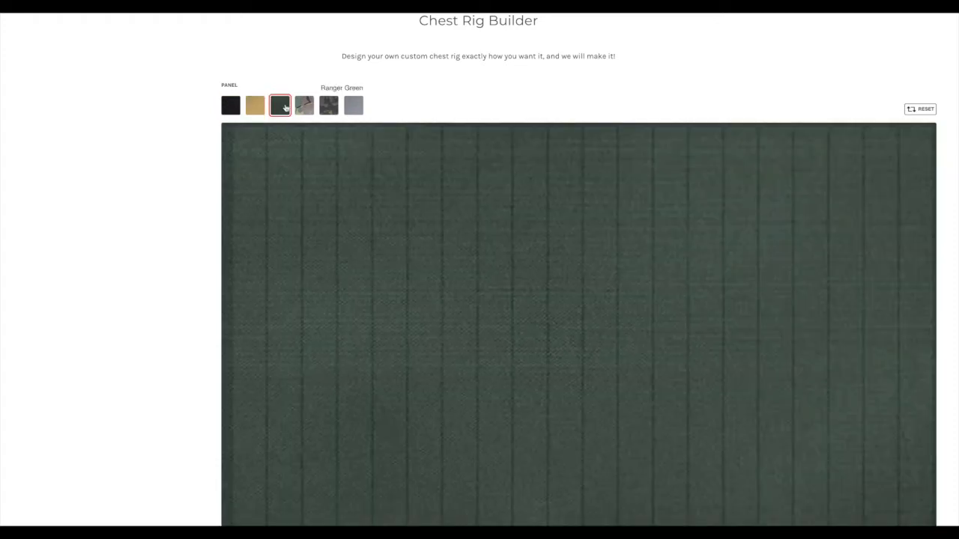
left_click(304, 105)
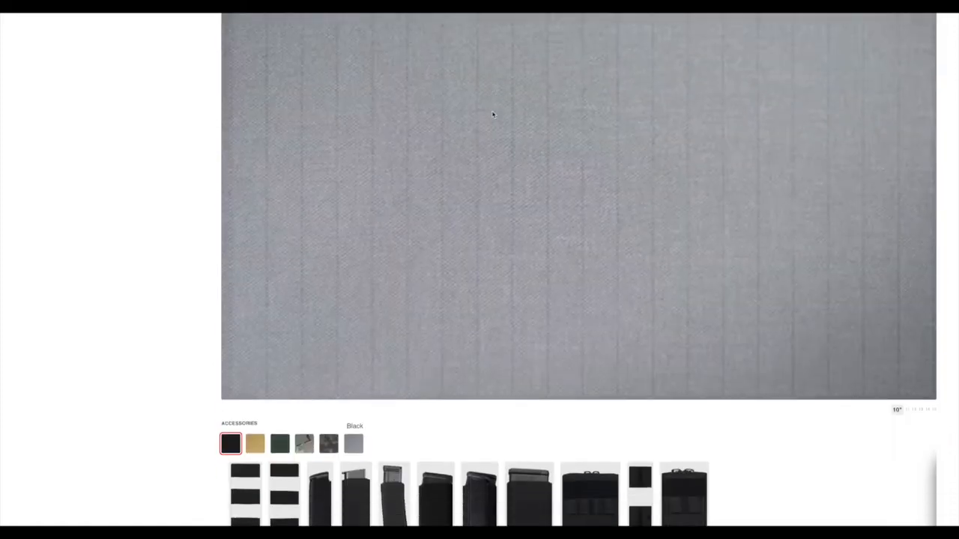
Step: Recolour the accessory pouches Coyote Brown, Ranger Green, Multicam Black, then another swatch
scroll("down", 3)
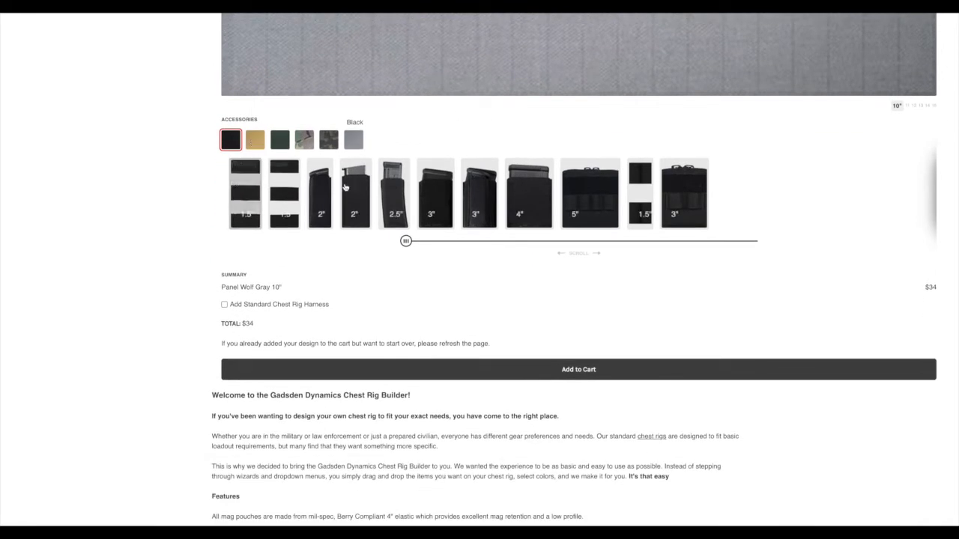
left_click(255, 140)
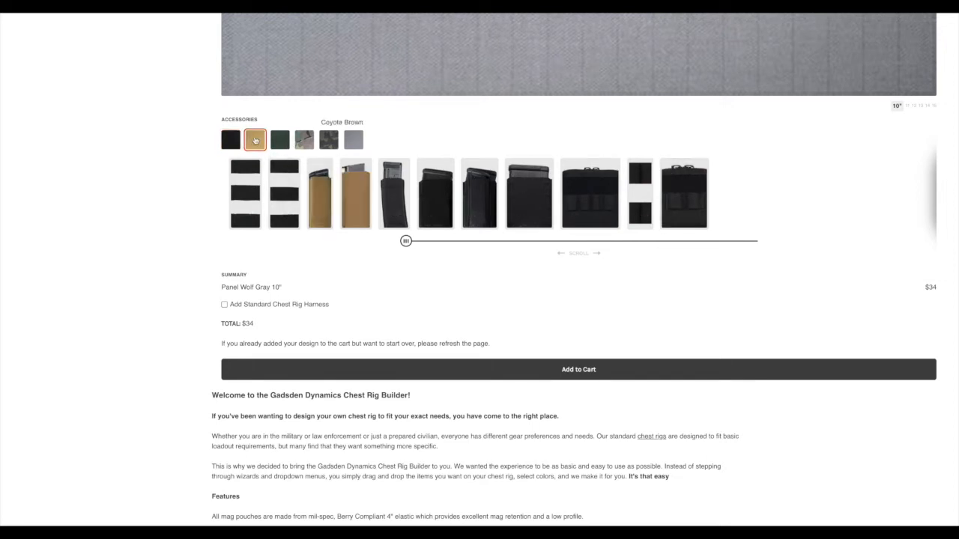
left_click(280, 140)
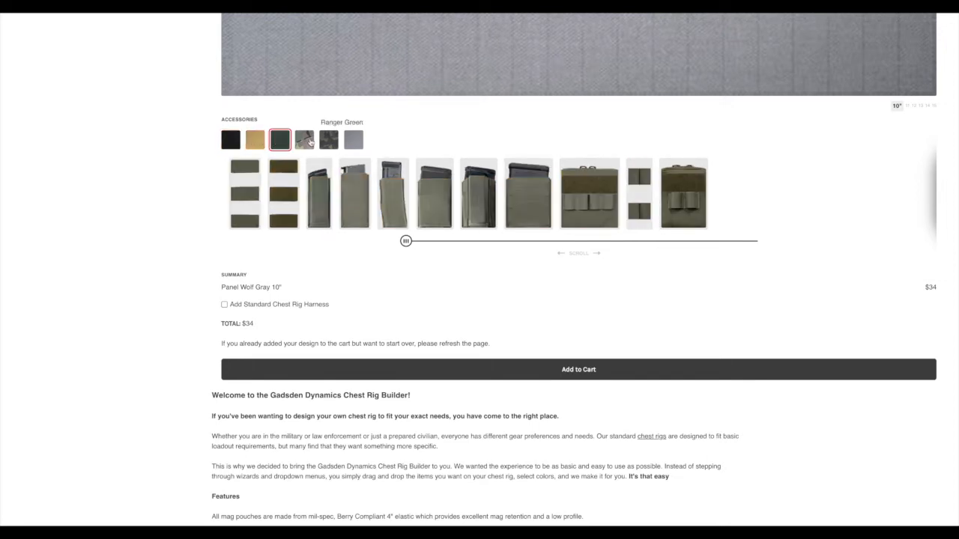
left_click(328, 139)
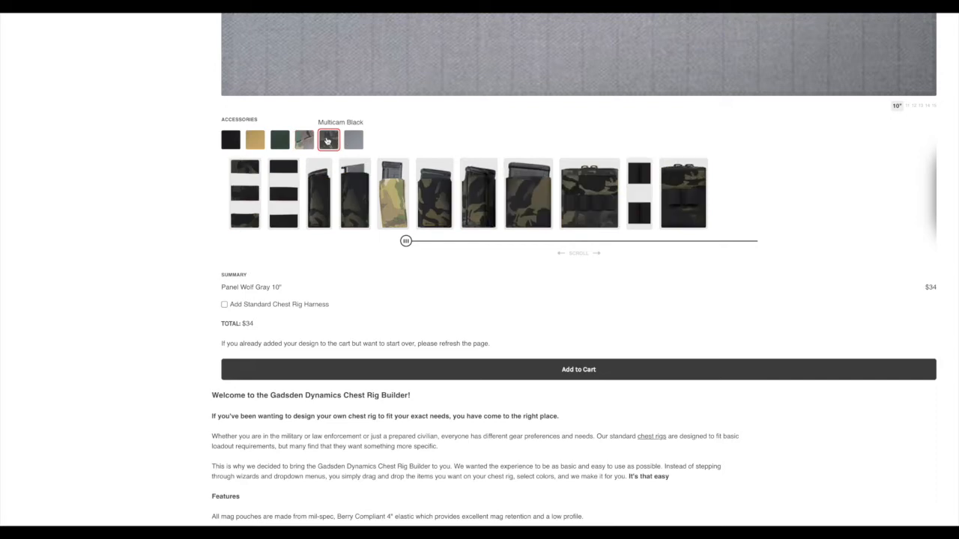
left_click(353, 139)
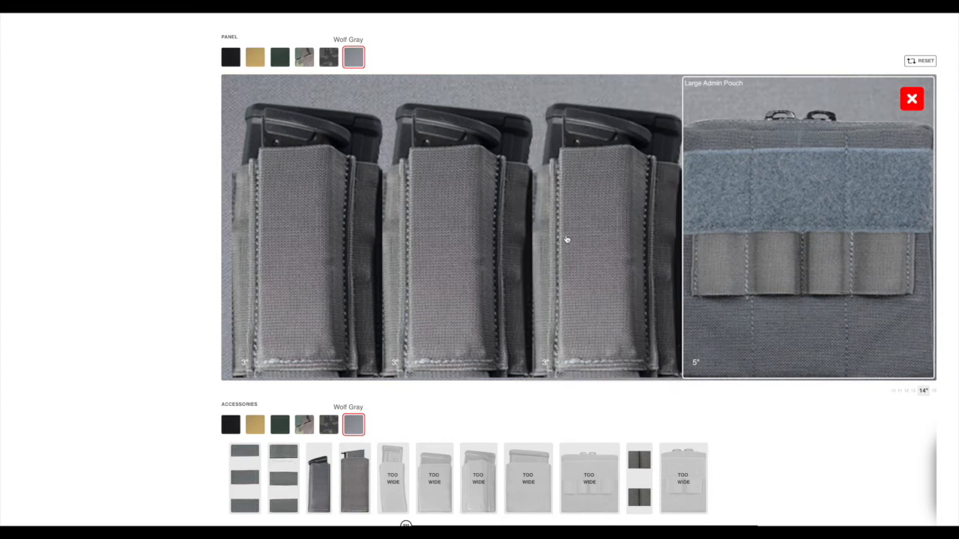
Step: Add the Standard Chest Rig Harness for a $124 total and add the rig to the cart
scroll("down", 3)
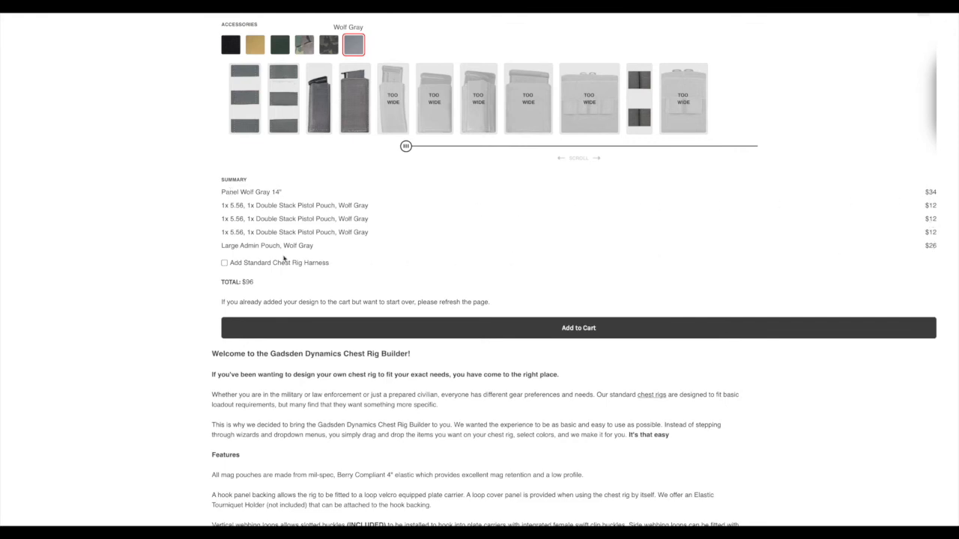
mouse_move(353, 272)
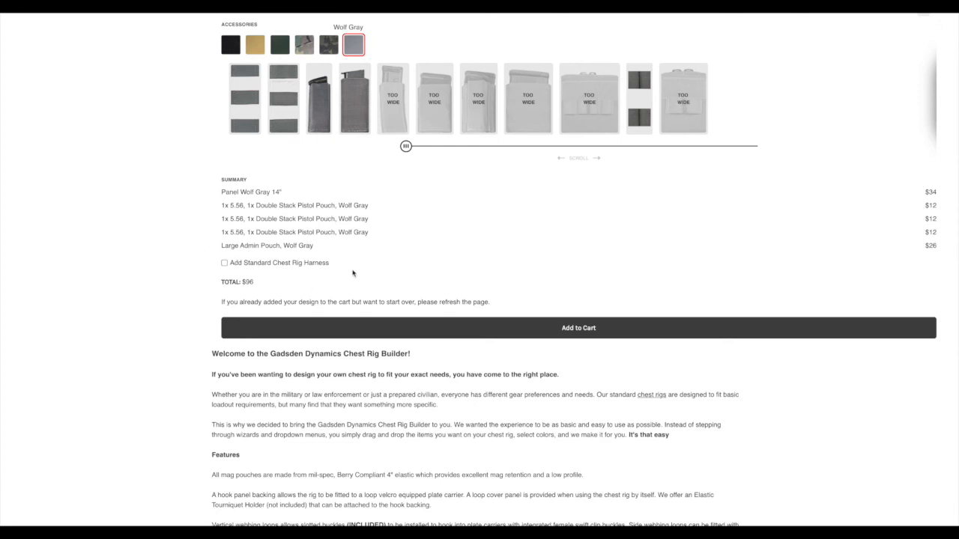
left_click(224, 263)
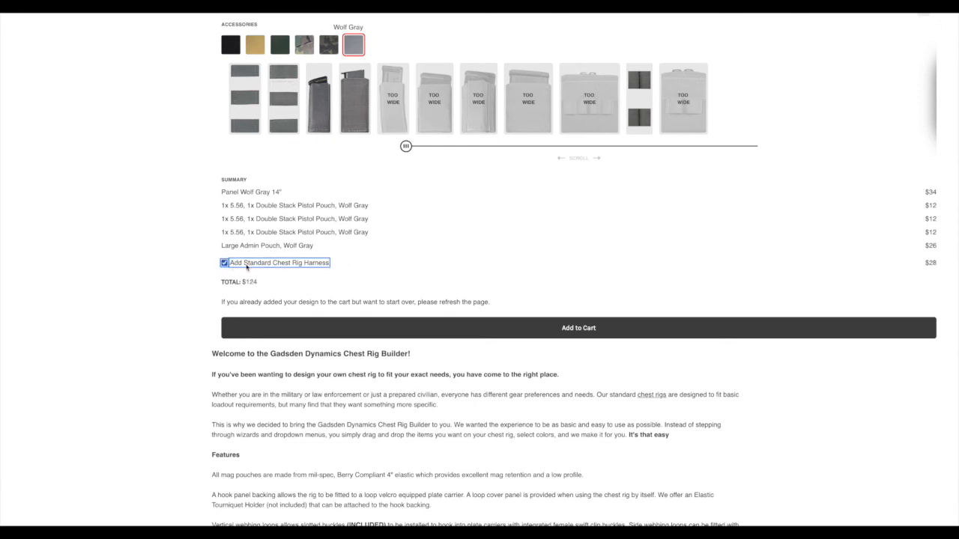
mouse_move(873, 275)
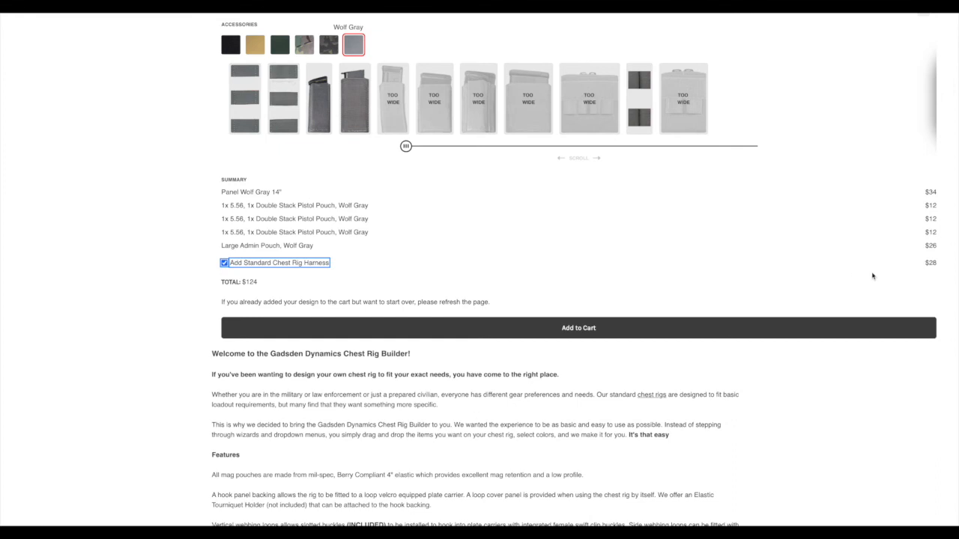
mouse_move(425, 279)
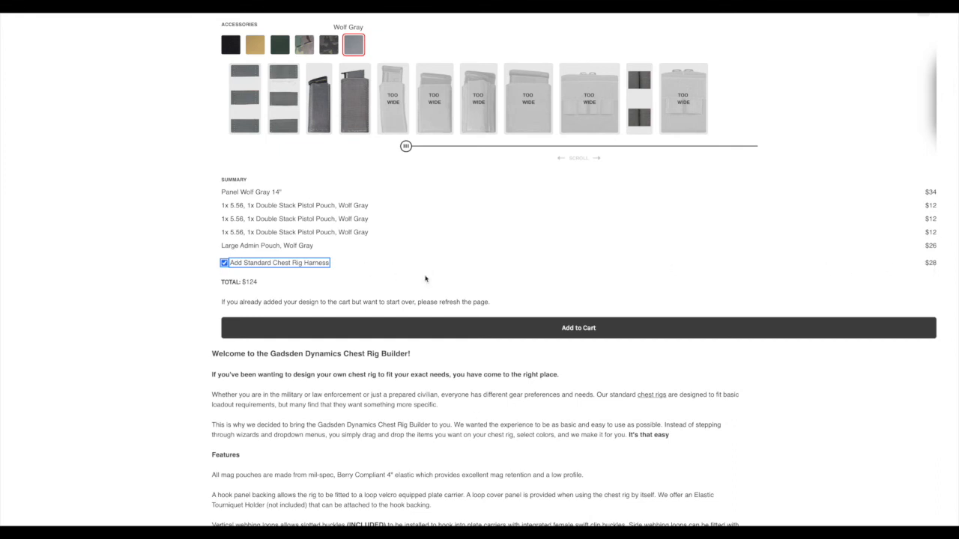
mouse_move(579, 328)
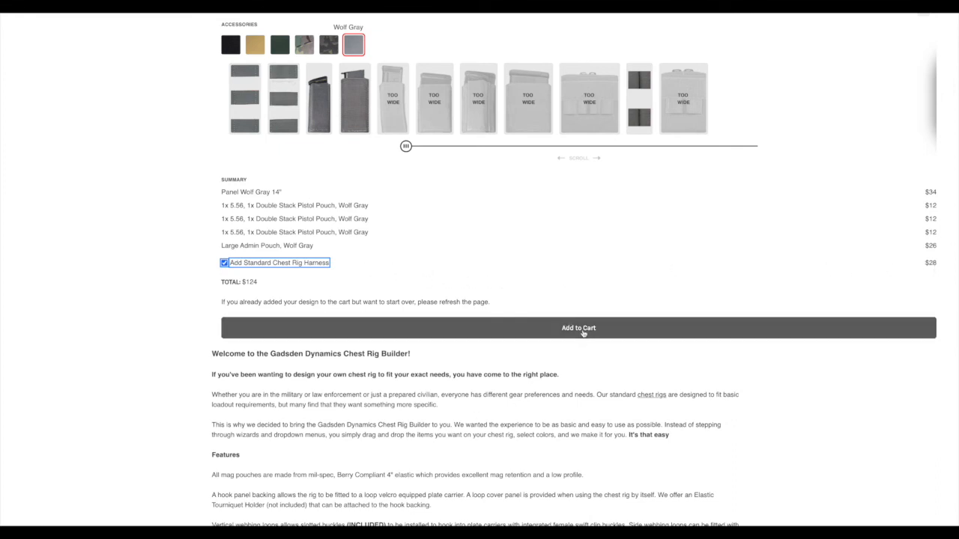
left_click(578, 328)
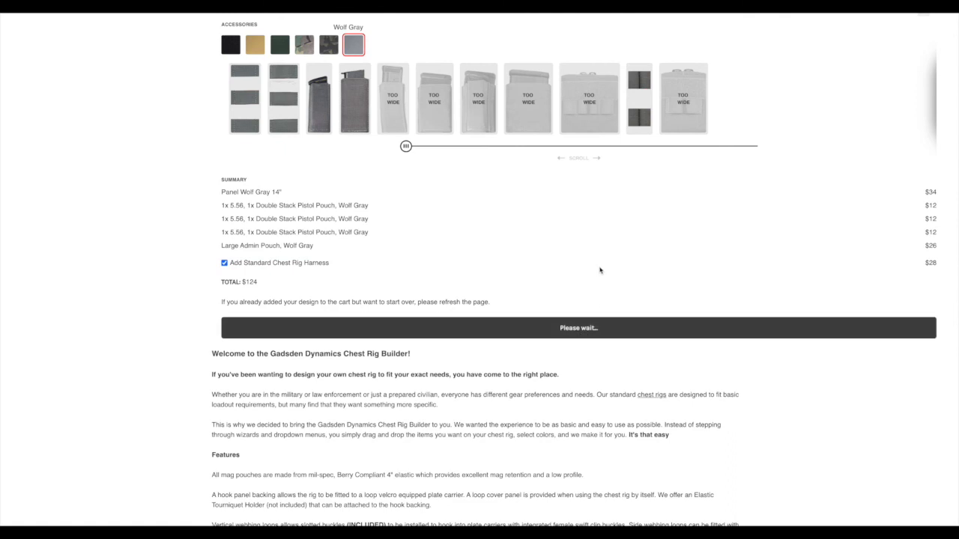